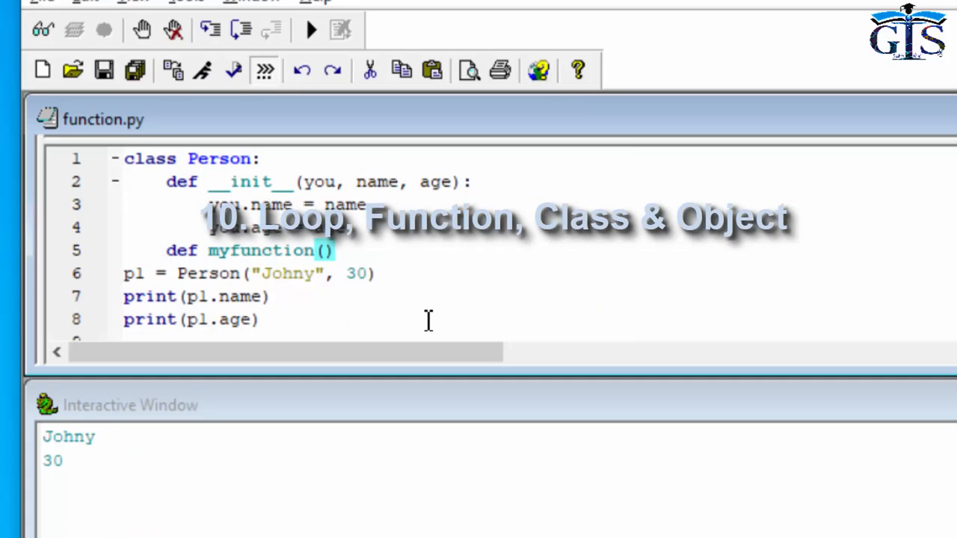
{"action": "type", "text": "you"}
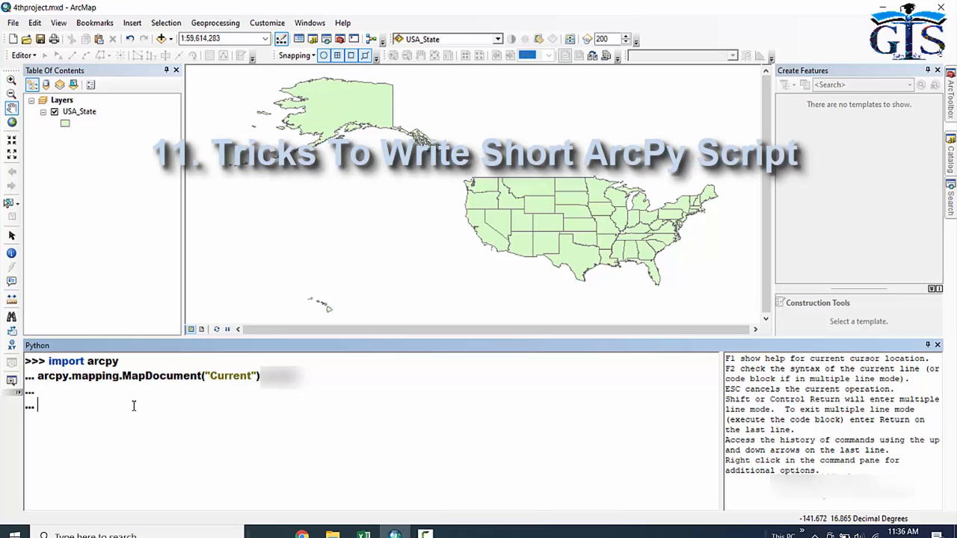
{"action": "mouse_move", "coordinate": [213, 414]}
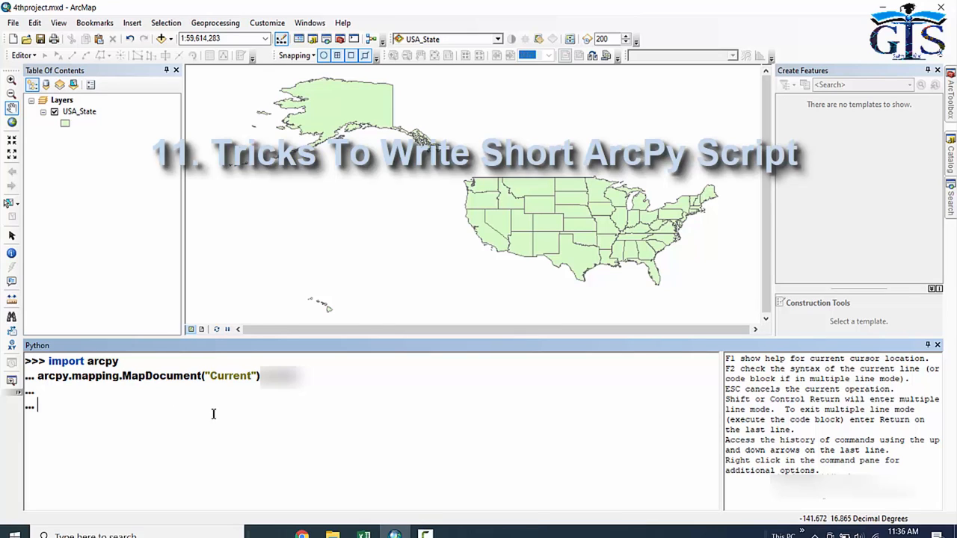